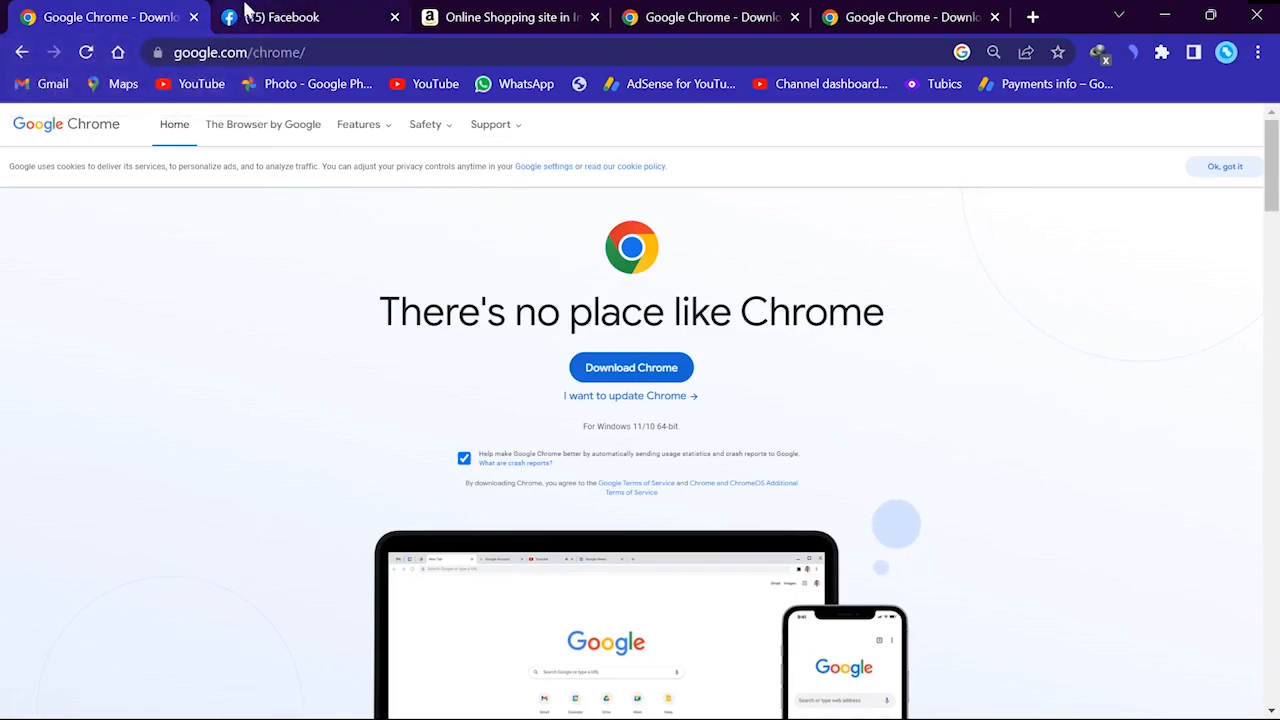
Step: Switch to the Facebook tab, back to the first tab, then to the fourth Chrome download tab
{"action": "left_click", "coordinate": [283, 17]}
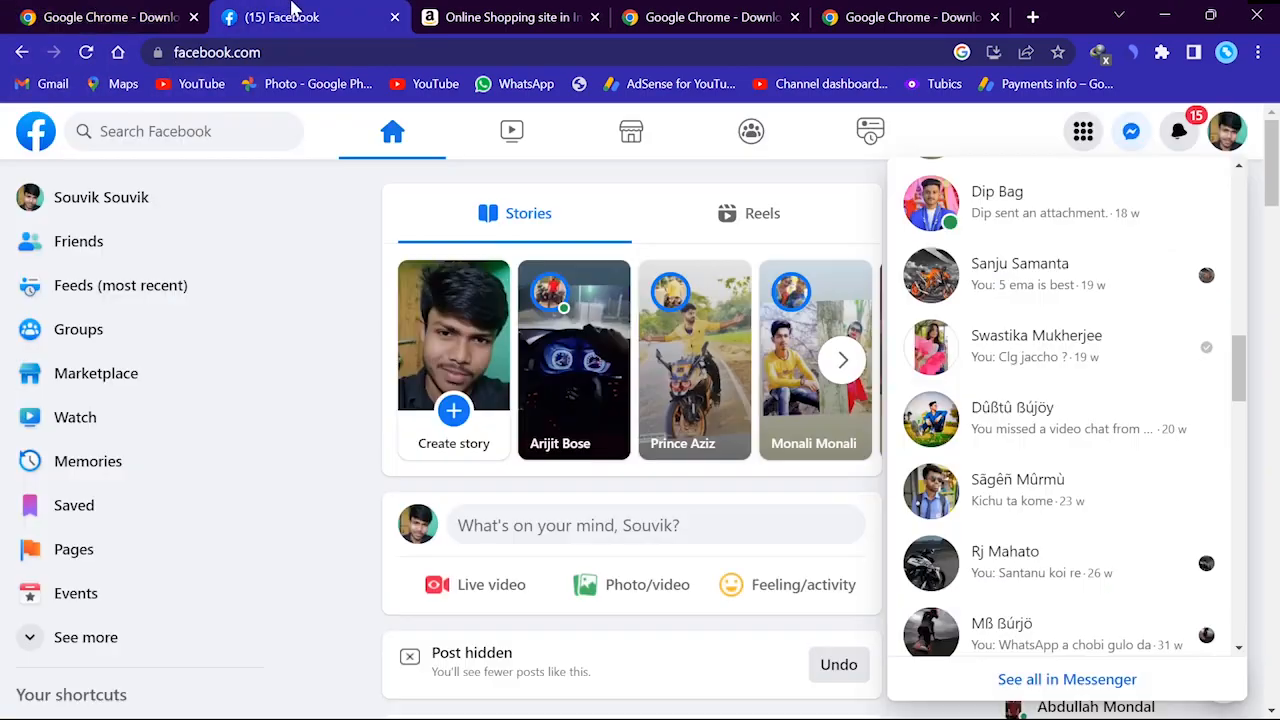
{"action": "left_click", "coordinate": [100, 17]}
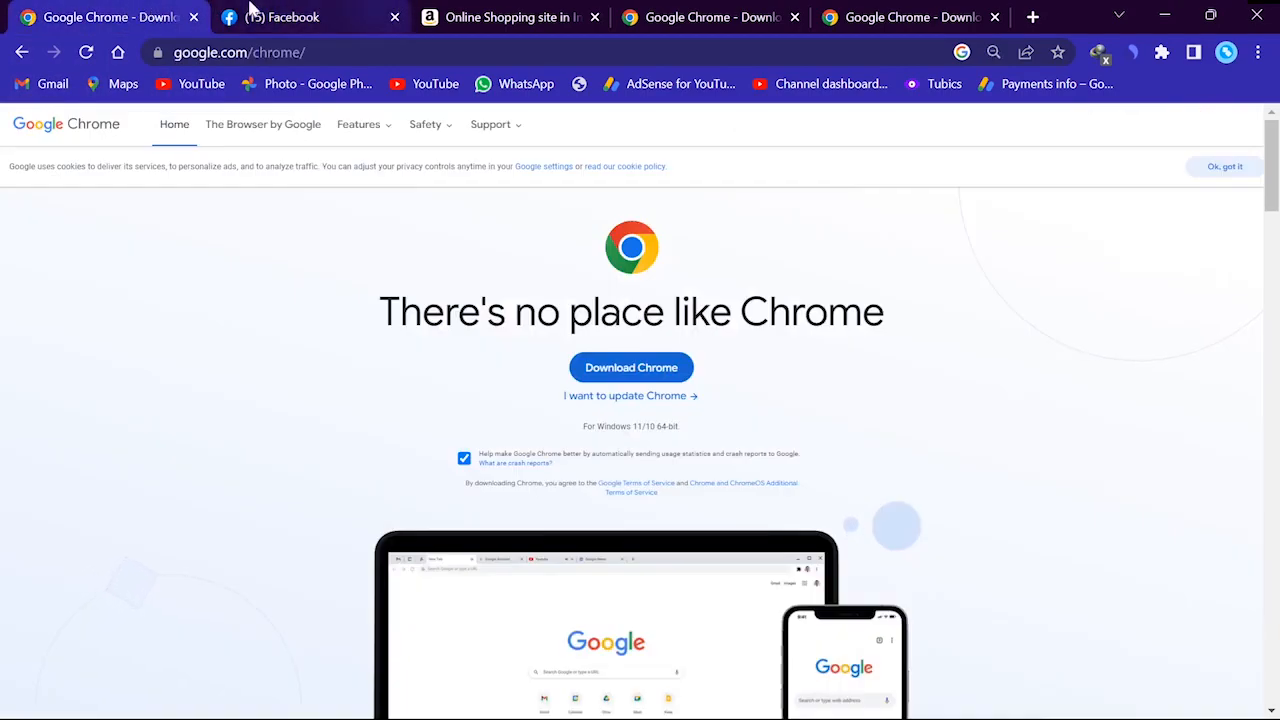
{"action": "left_click", "coordinate": [280, 17]}
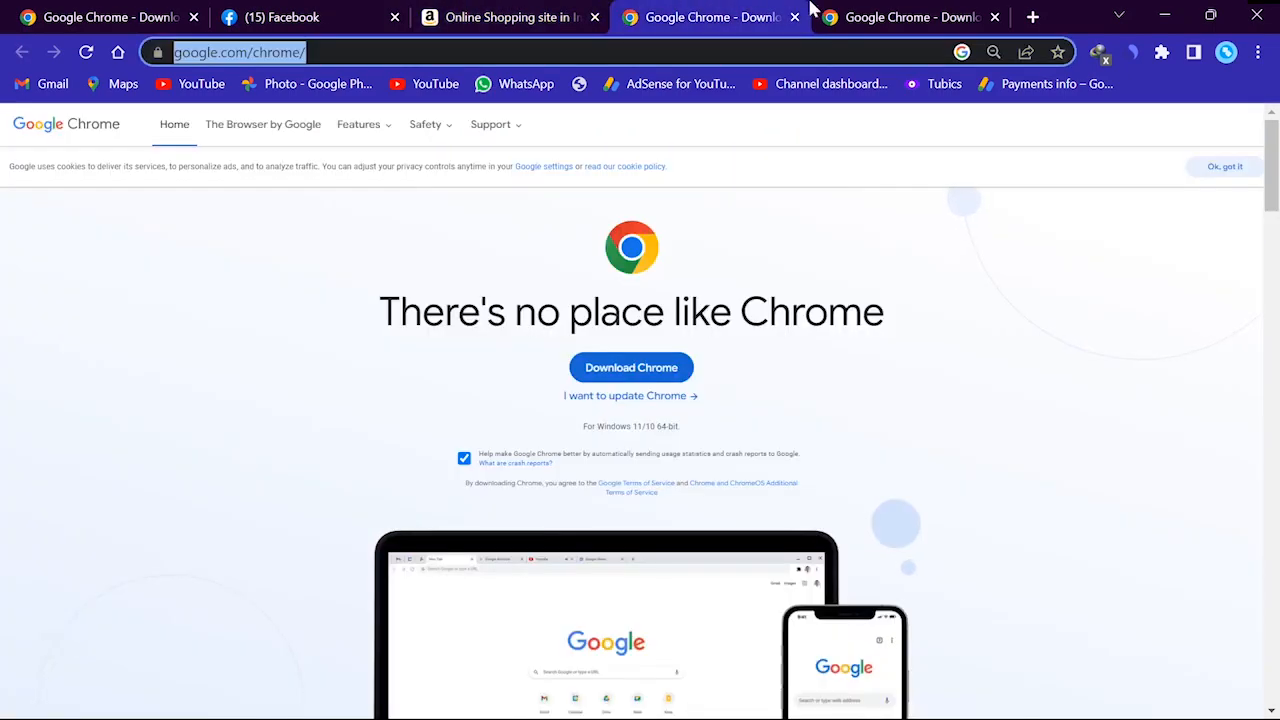
Step: From the first tab, cycle forward two tabs with Ctrl+Tab past Facebook to the next tab
{"action": "left_click", "coordinate": [100, 17]}
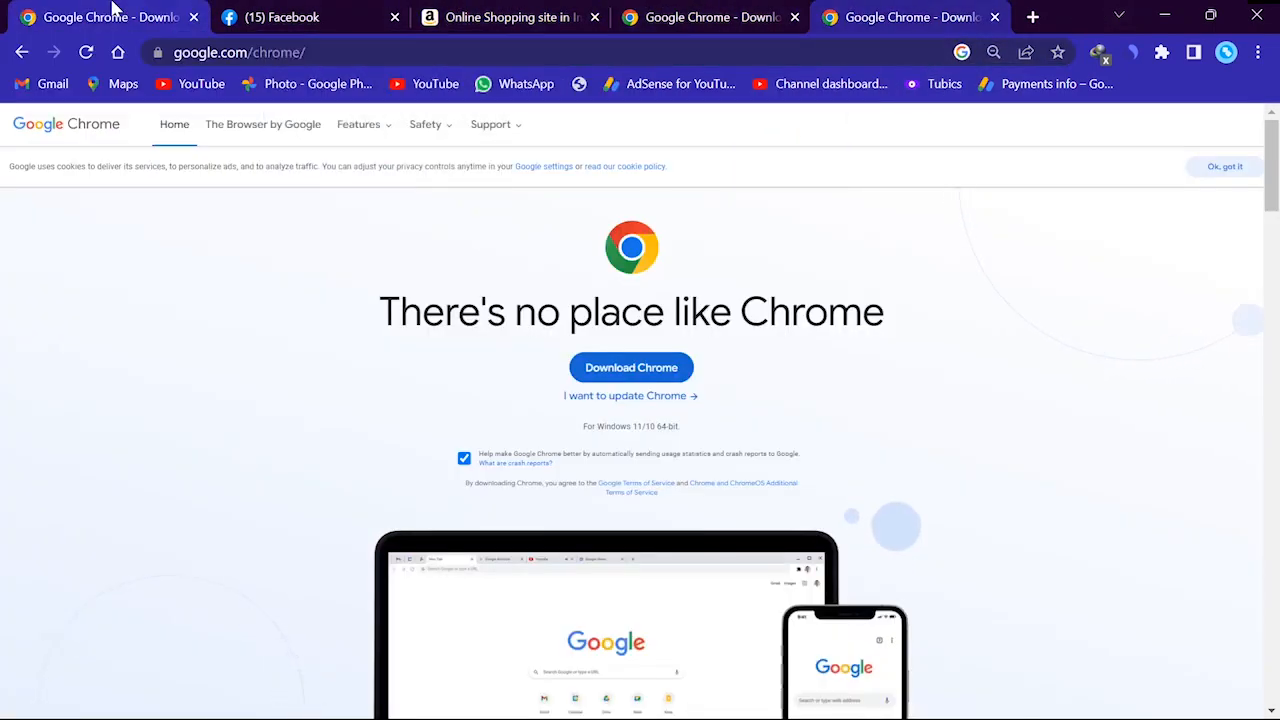
{"action": "key", "text": "ctrl+tab"}
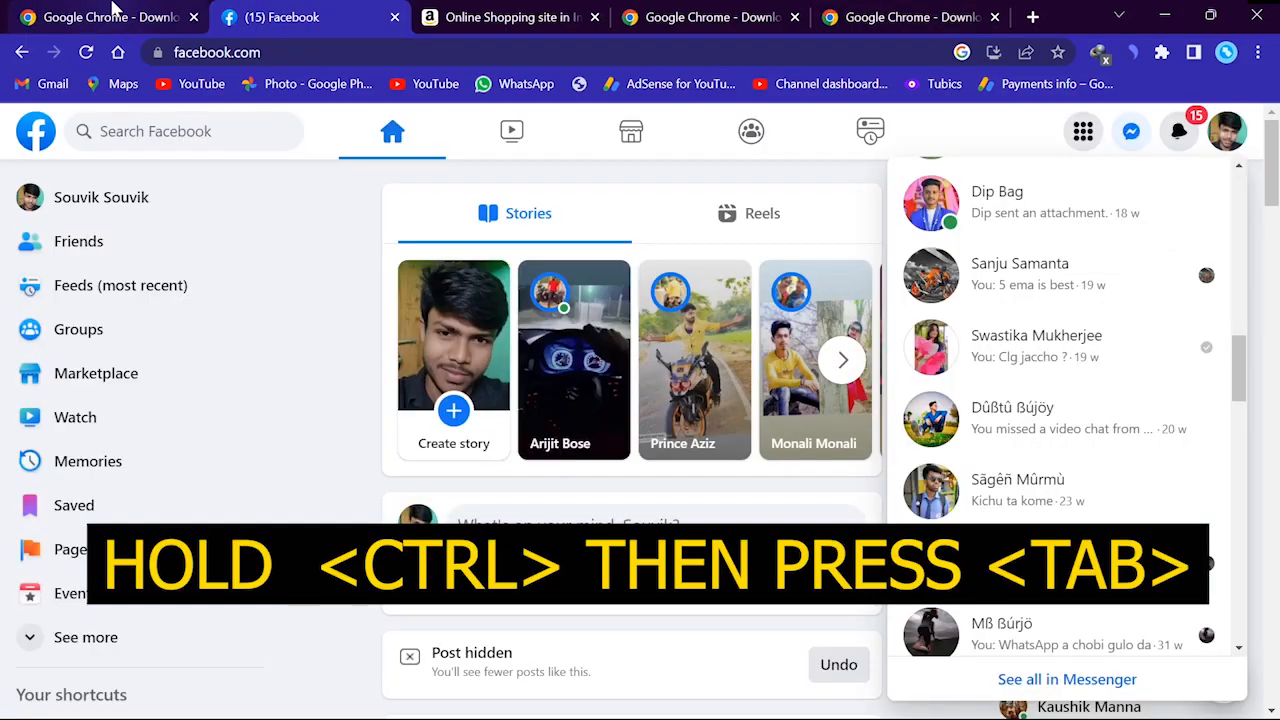
{"action": "key", "text": "ctrl+Tab"}
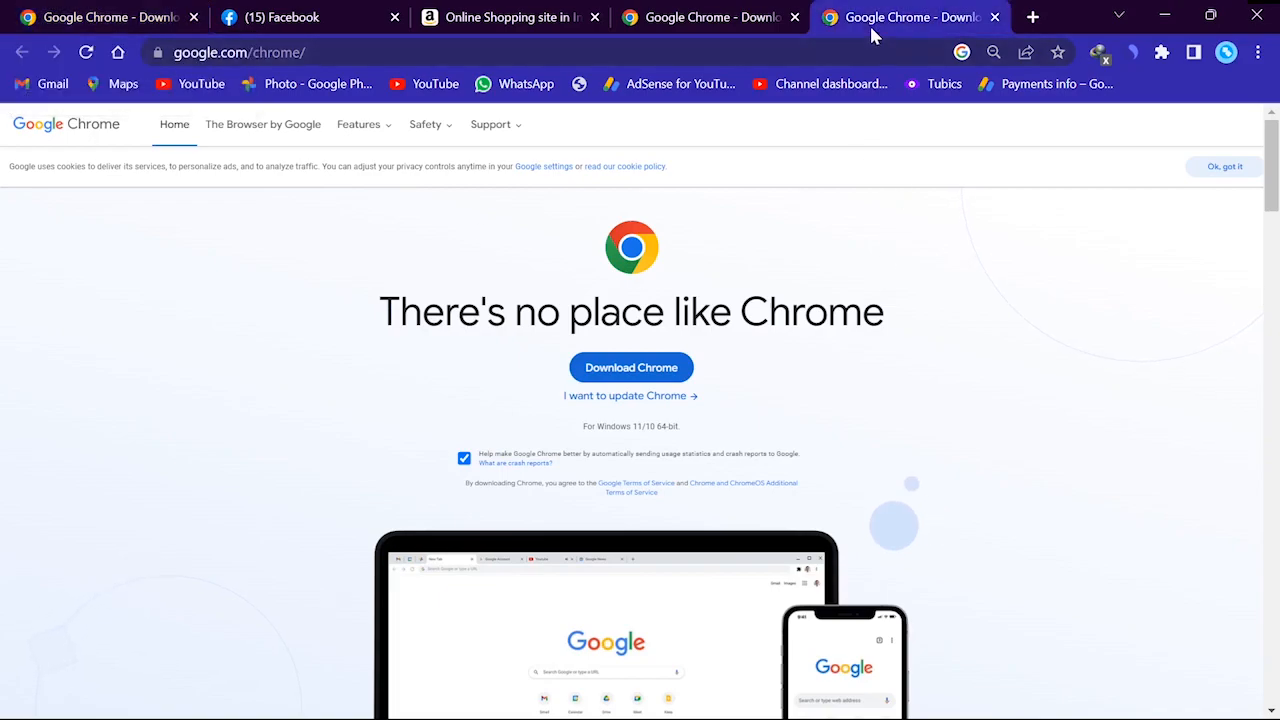
{"action": "mouse_move", "coordinate": [812, 207]}
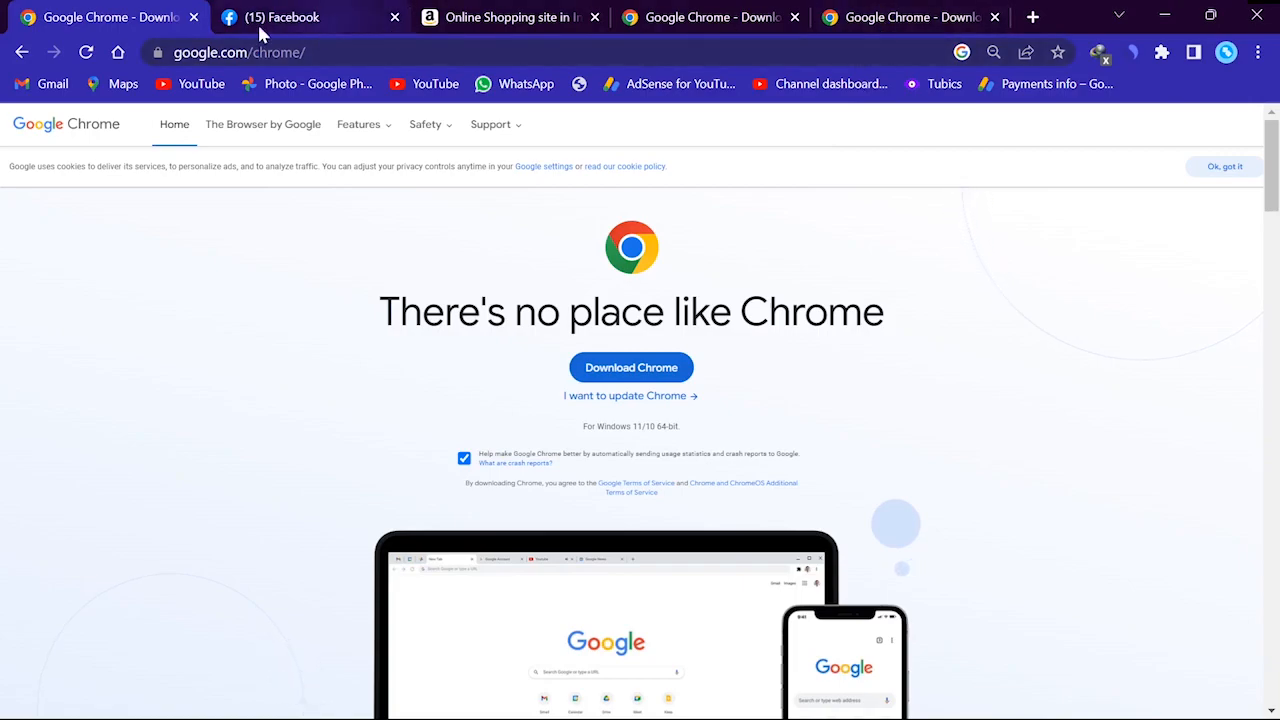
{"action": "mouse_move", "coordinate": [805, 16]}
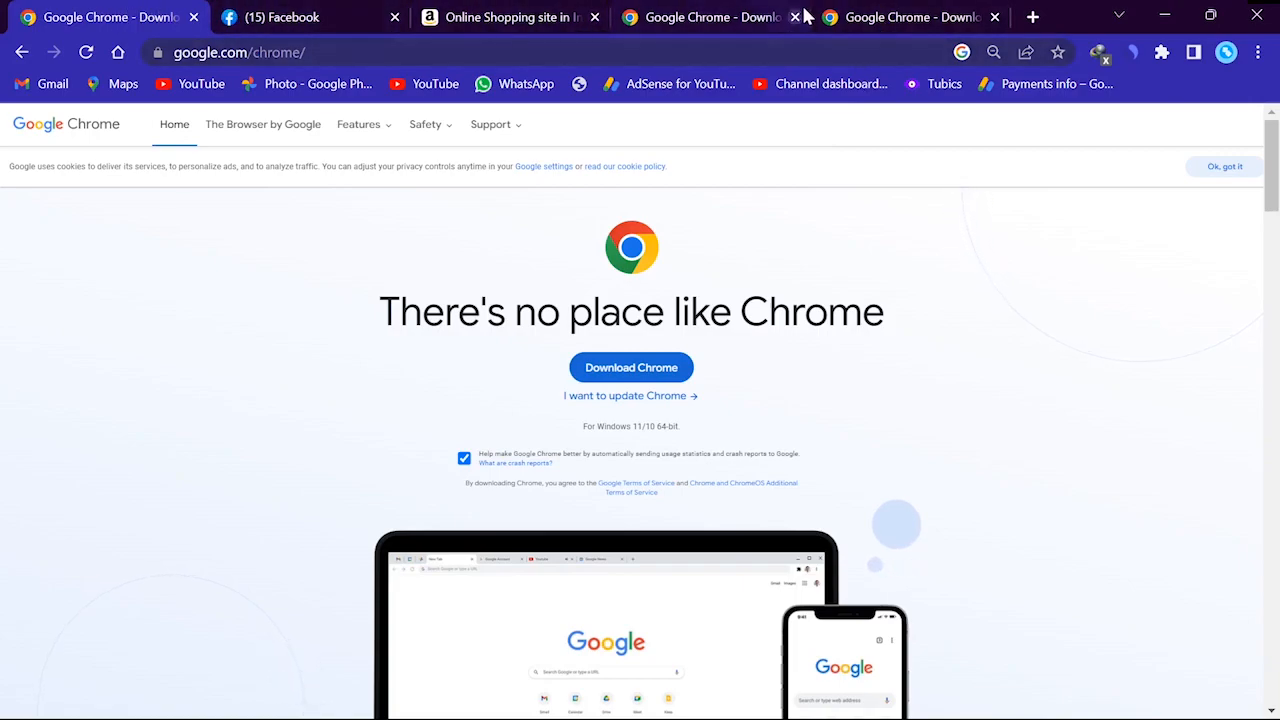
{"action": "mouse_move", "coordinate": [190, 533]}
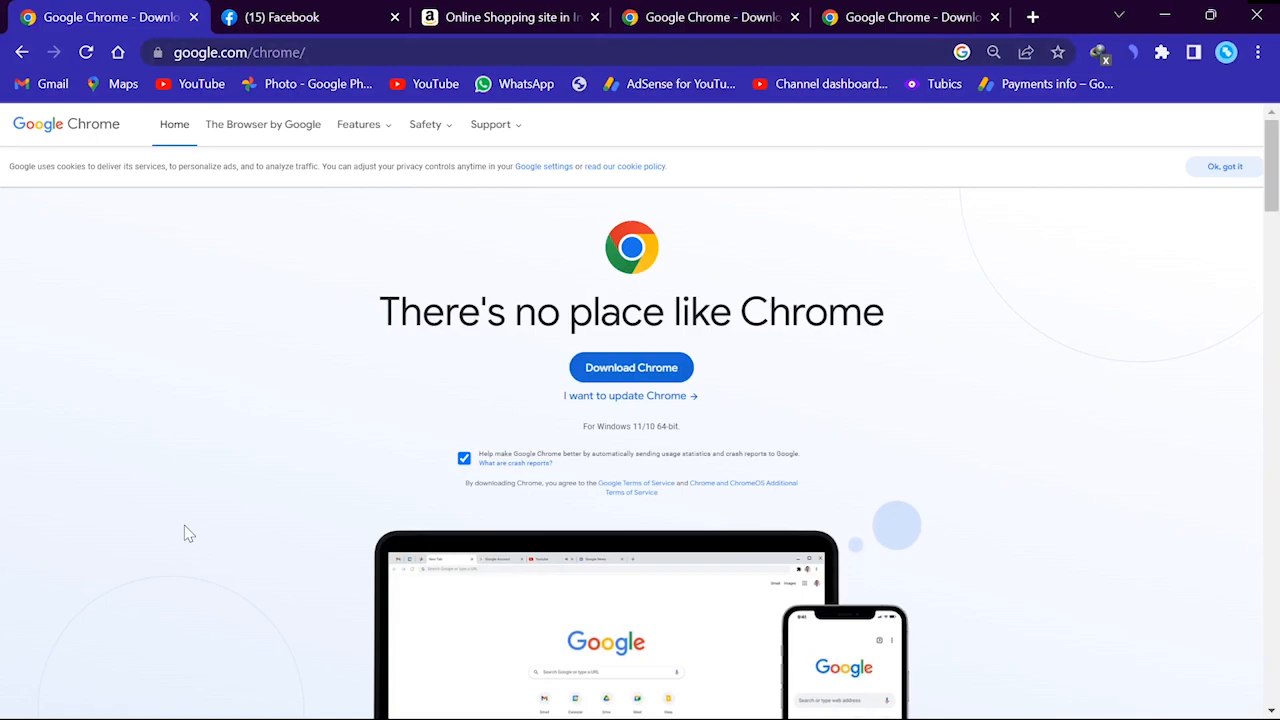
Step: Jump straight back to the first Chrome download tab with the Ctrl shortcut
{"action": "key", "text": "ctrl"}
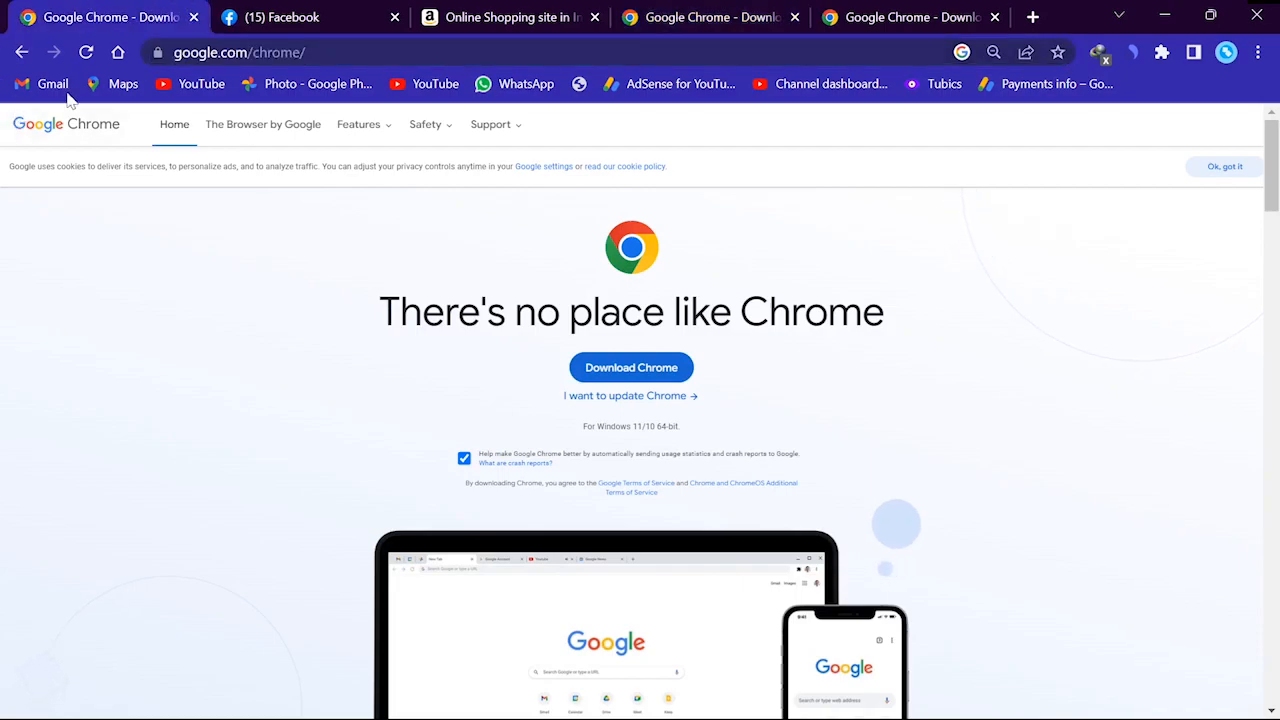
{"action": "mouse_move", "coordinate": [95, 513]}
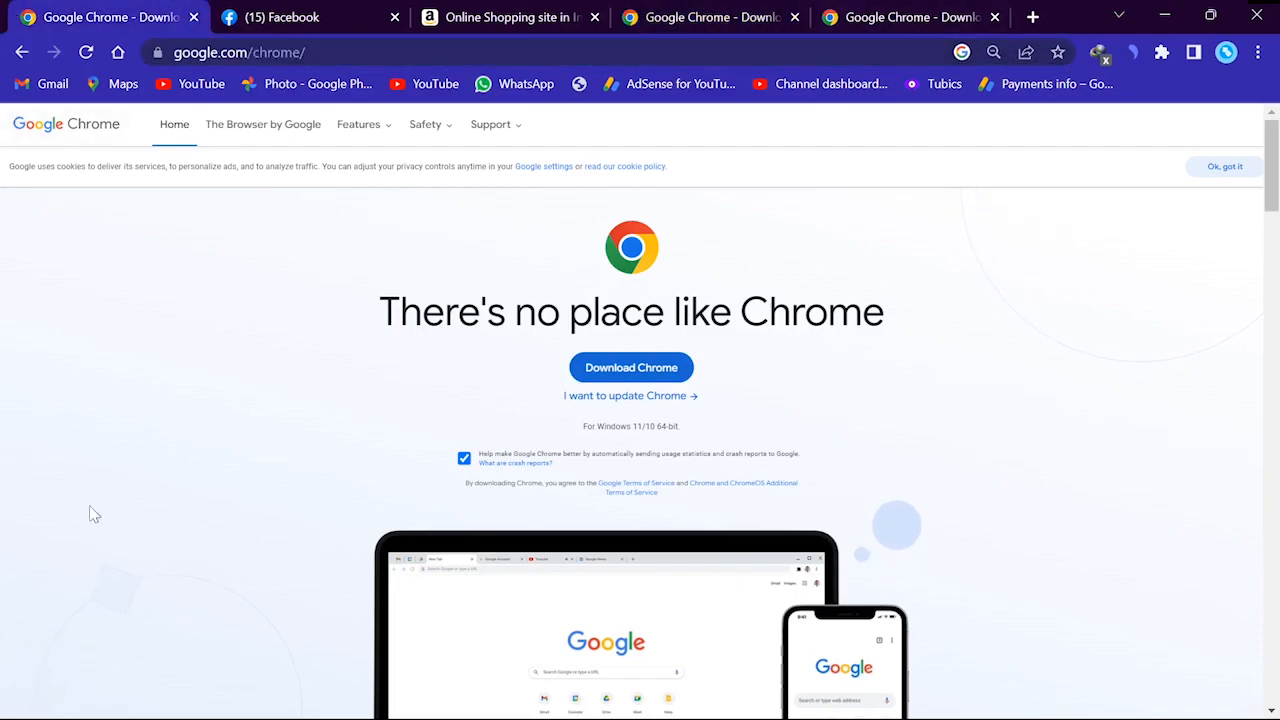